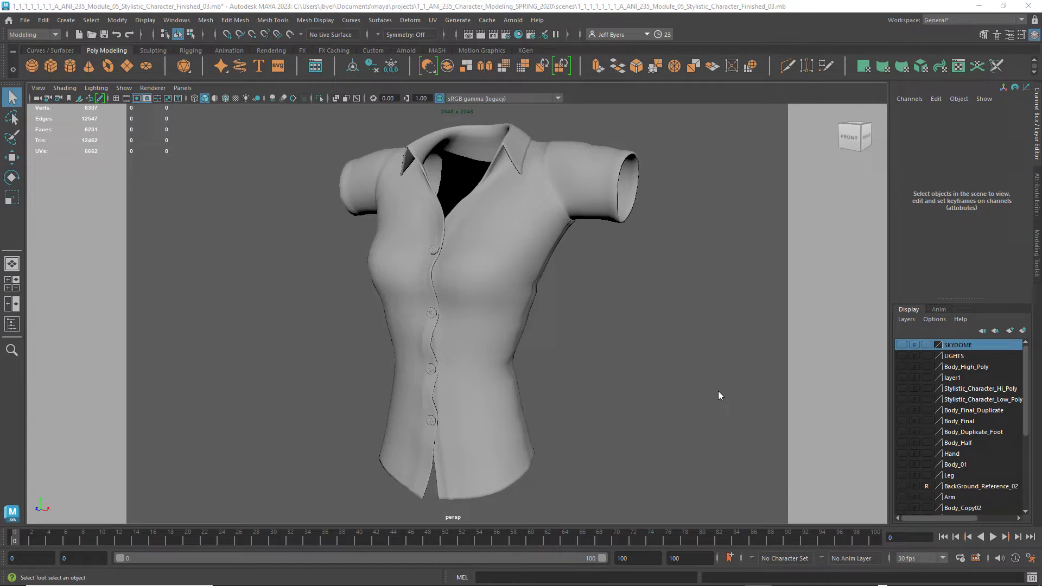
mouse_move(615, 345)
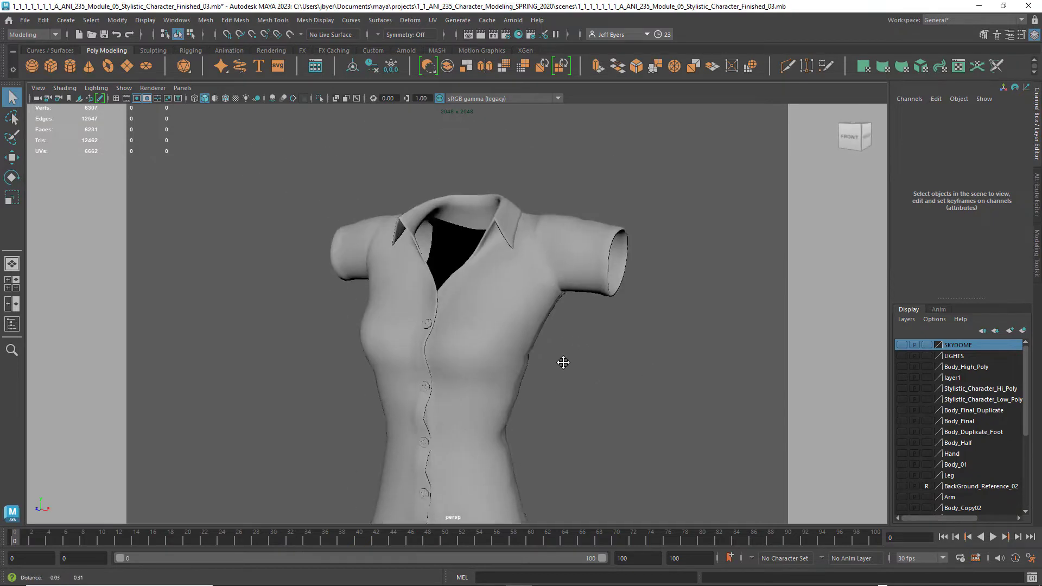
- Orbit to the shirt's side and select the blouse mesh polySurface108
drag(563, 362, 560, 296)
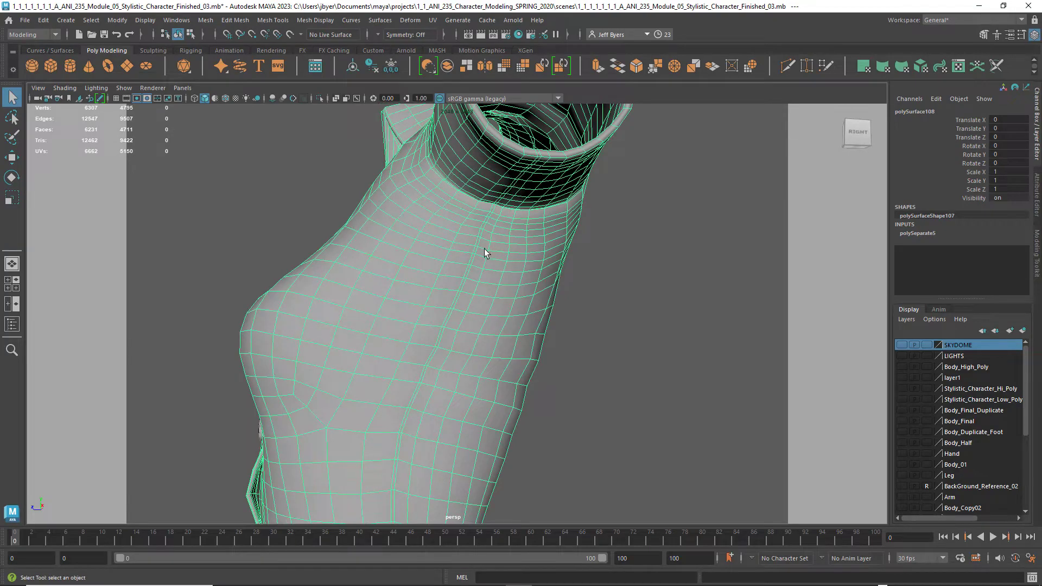
- Orbit around the blouse from front, side and back, zooming in on sleeve, collar and side panel
drag(485, 253, 487, 422)
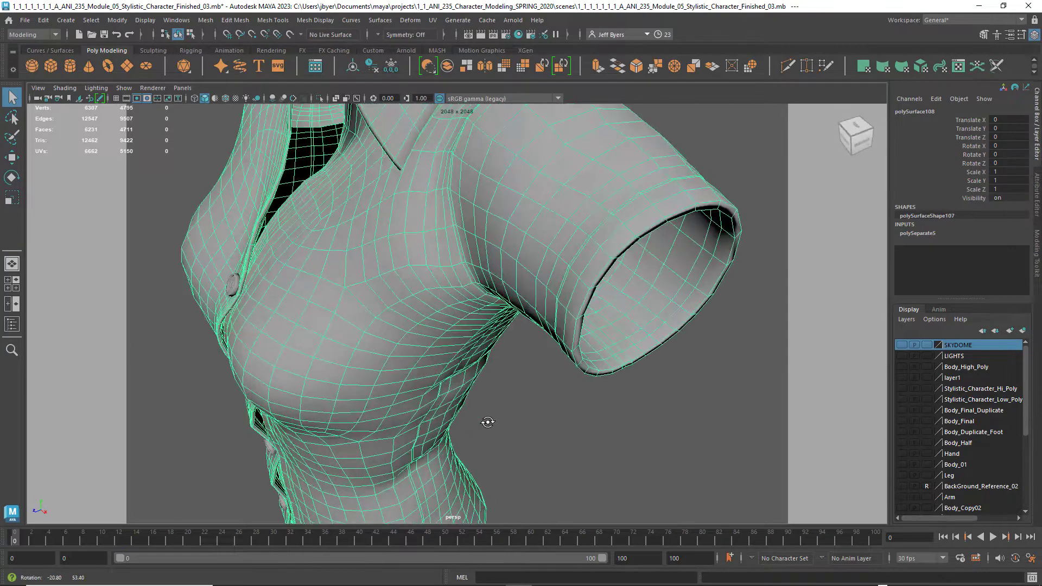
drag(488, 423, 487, 396)
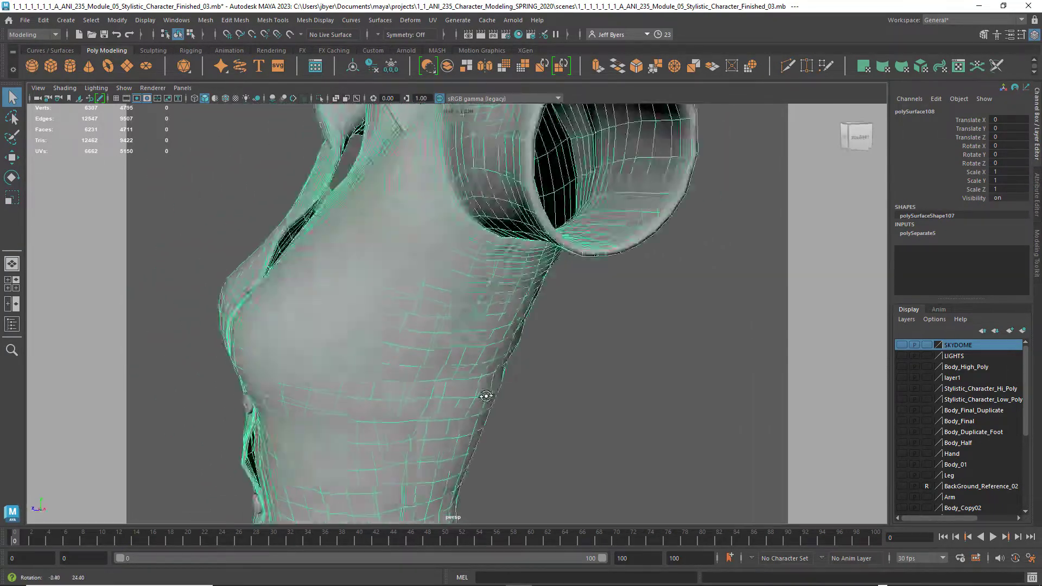
drag(486, 396, 708, 388)
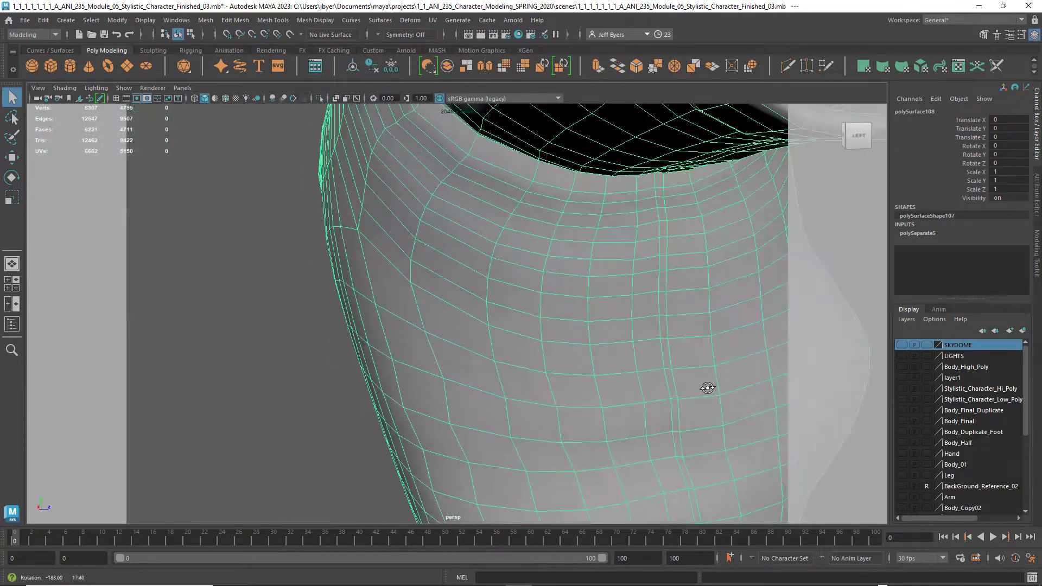
drag(708, 389, 640, 400)
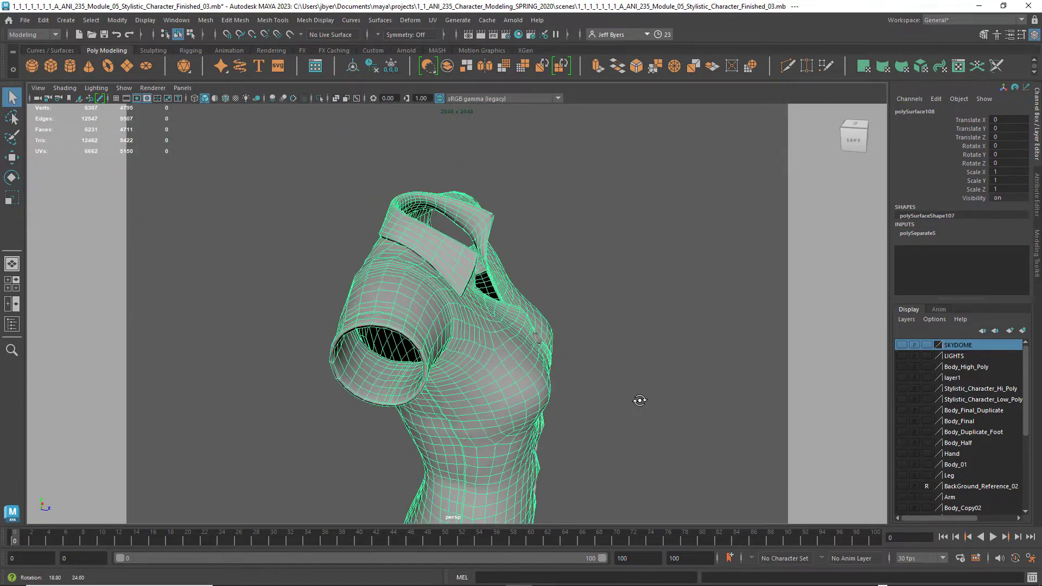
drag(641, 400, 461, 420)
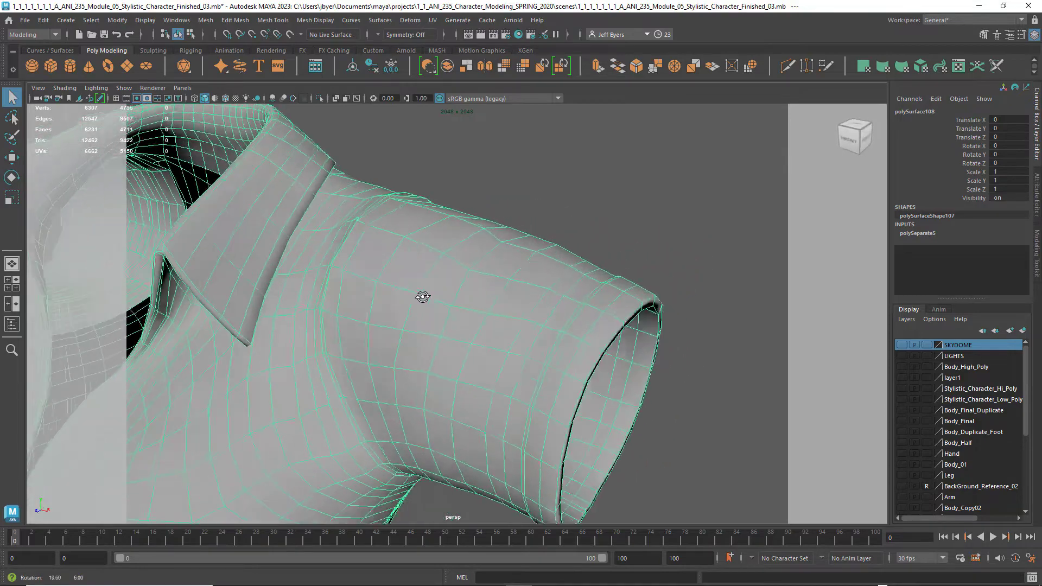
drag(424, 296, 336, 265)
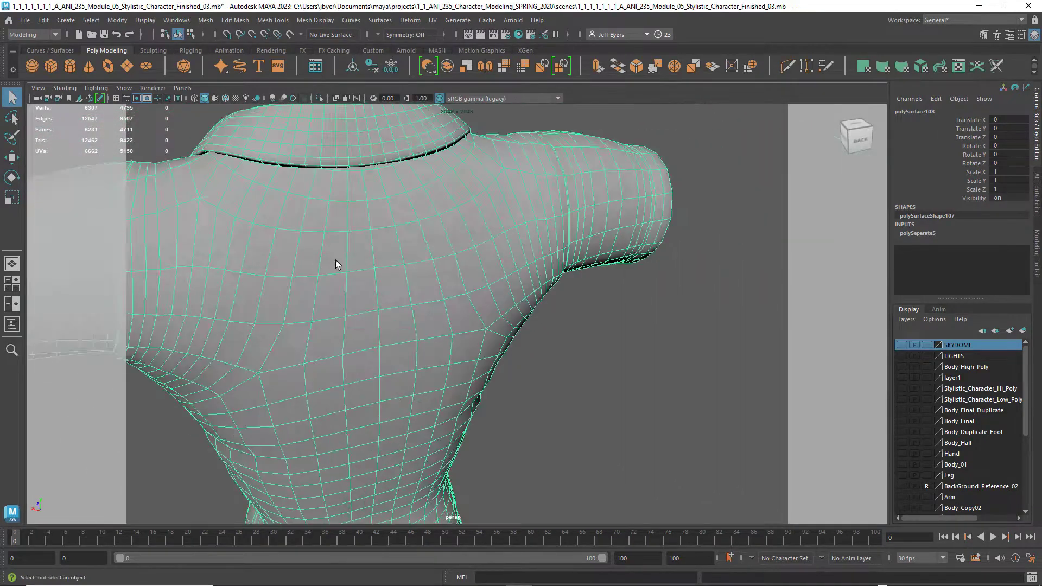
drag(335, 265, 316, 295)
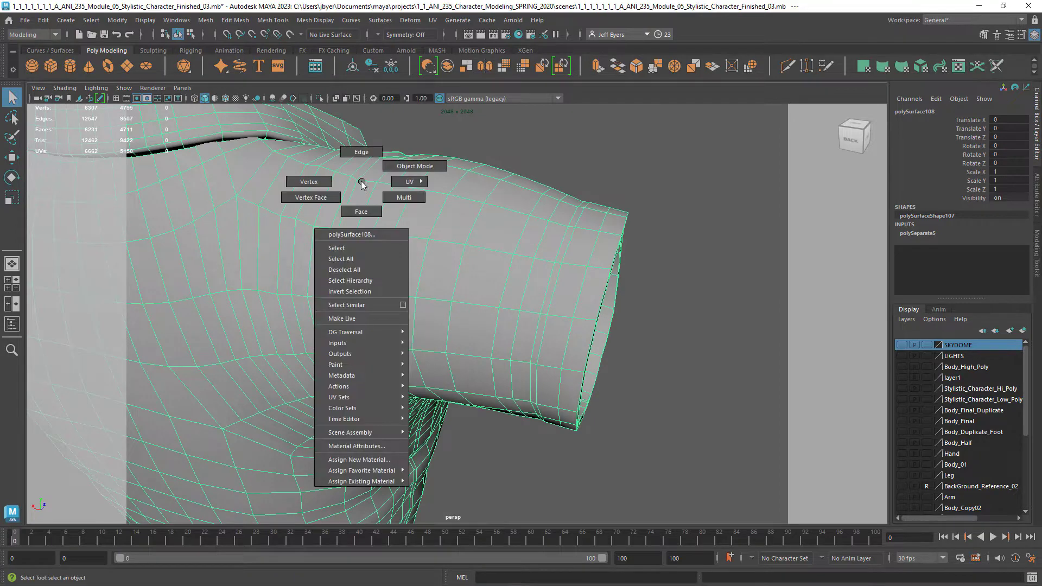
- Switch the mesh to edge mode and examine the sleeve back and collar edge flow
click(360, 152)
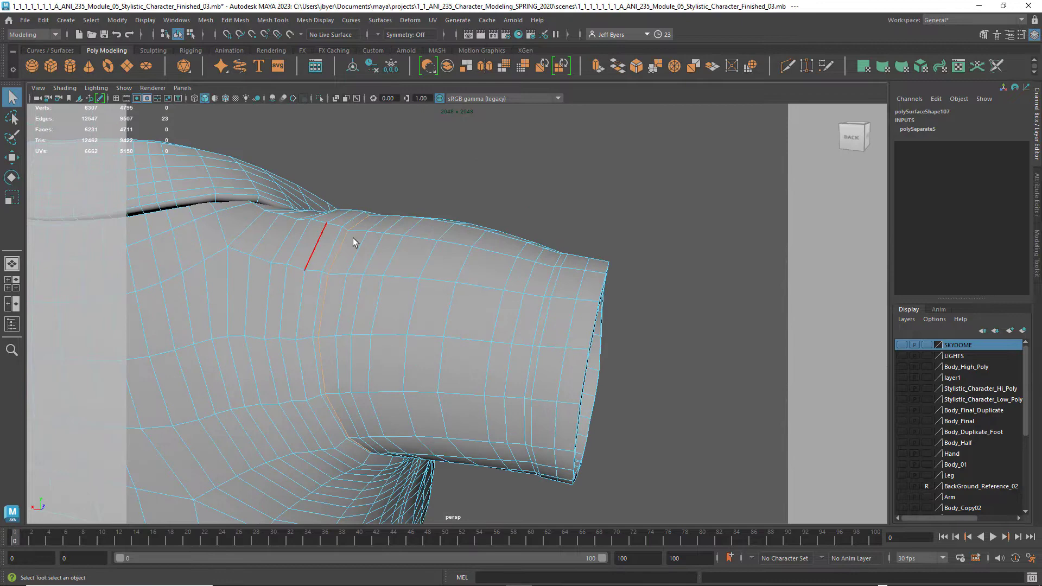
drag(352, 243, 318, 246)
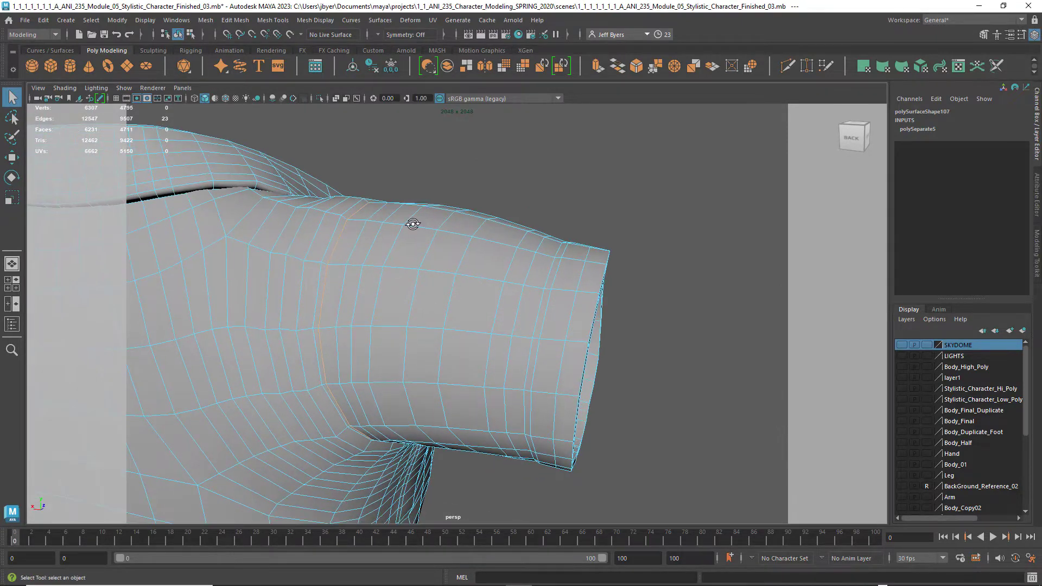
drag(412, 224, 397, 229)
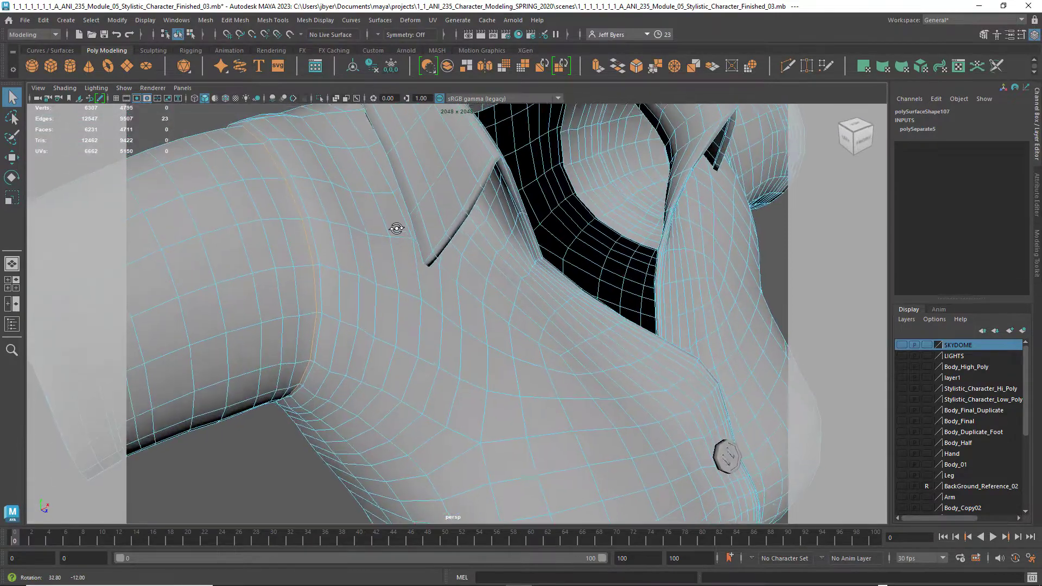
drag(397, 228, 642, 241)
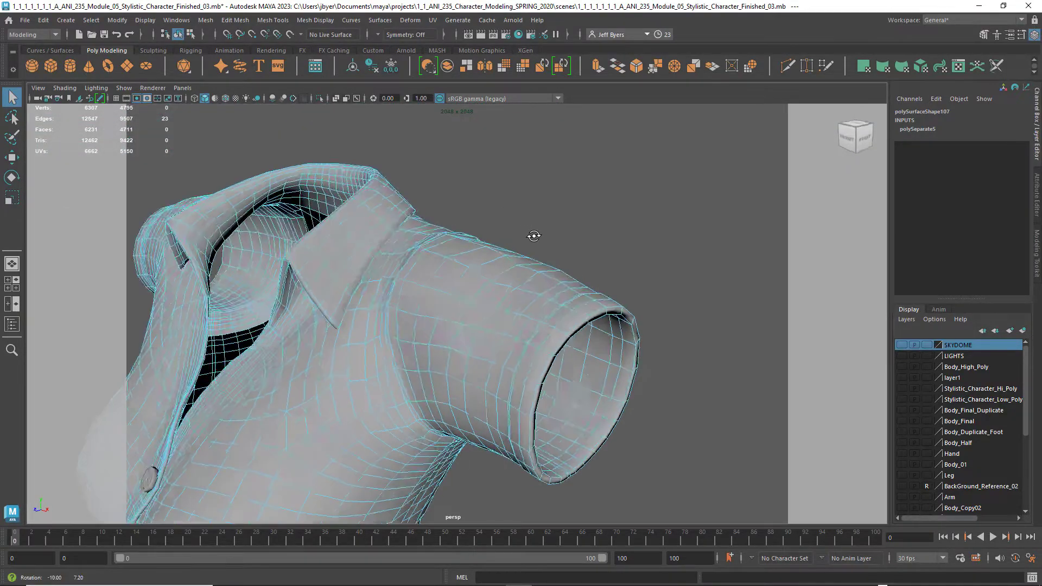
drag(534, 236, 481, 241)
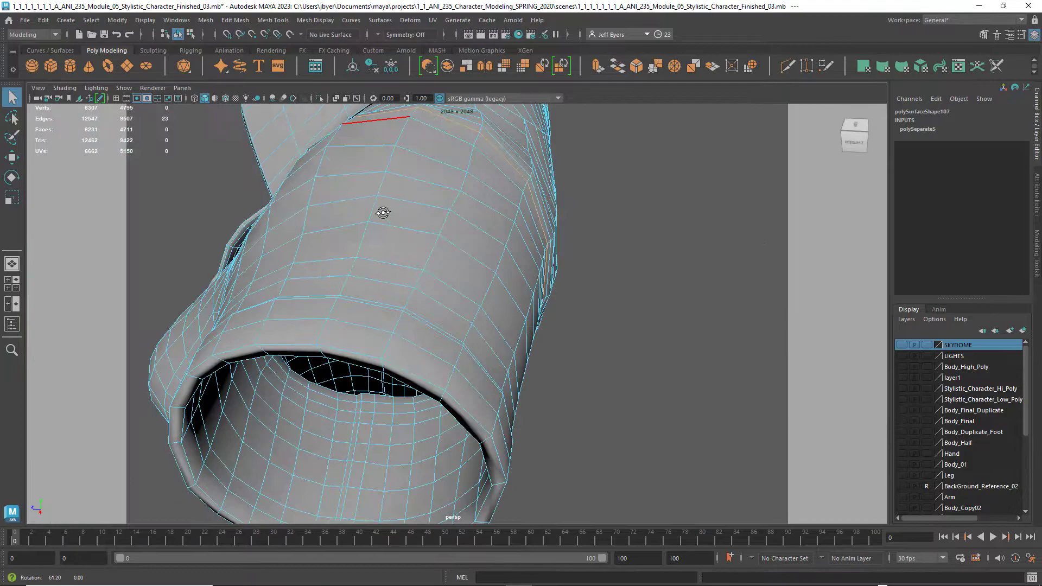
- Inspect the edges under the armhole and down the side seam panel
drag(383, 213, 451, 177)
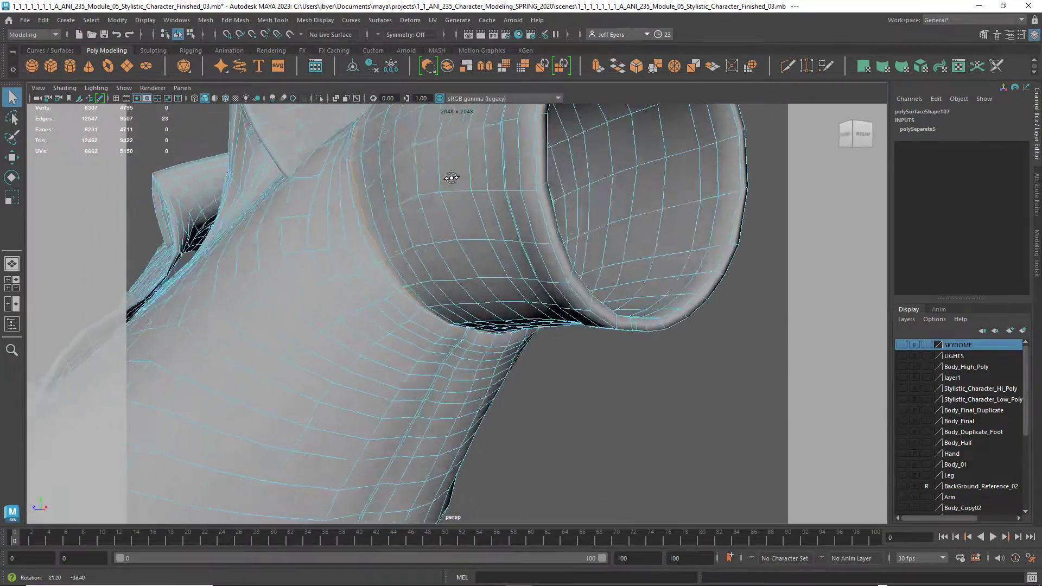
drag(452, 177, 472, 260)
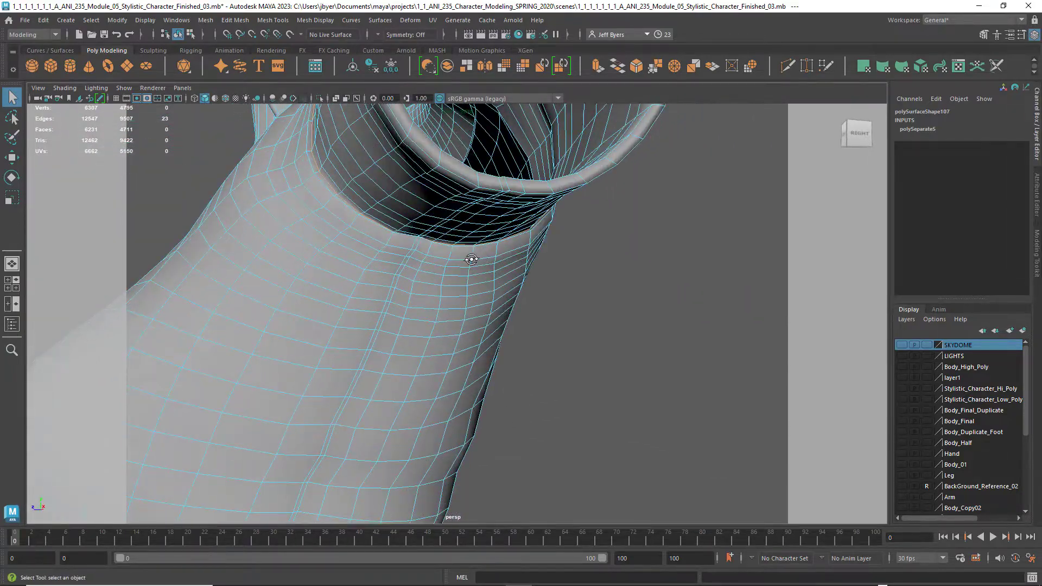
drag(471, 259, 431, 182)
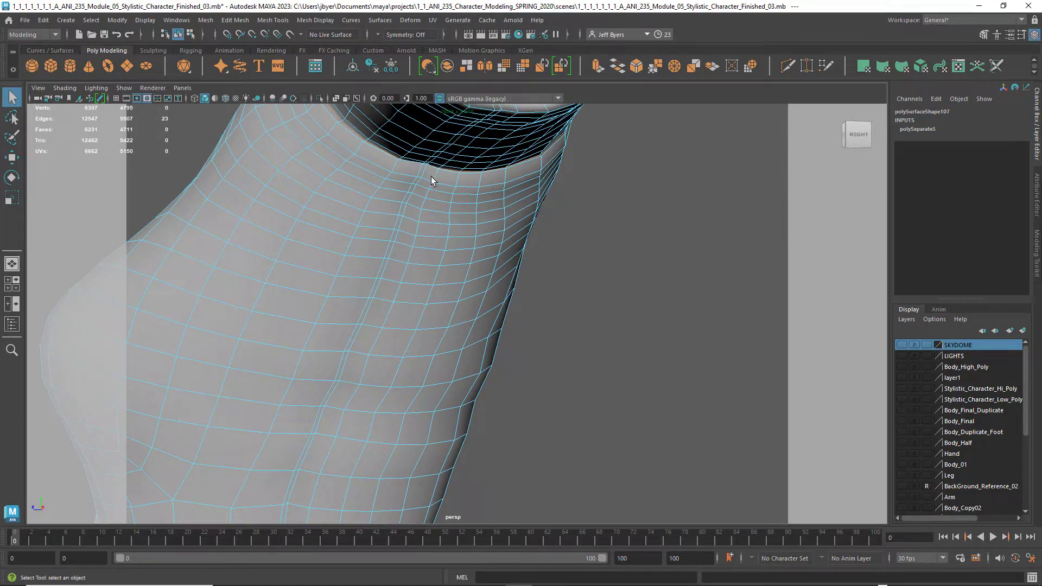
drag(432, 266, 446, 212)
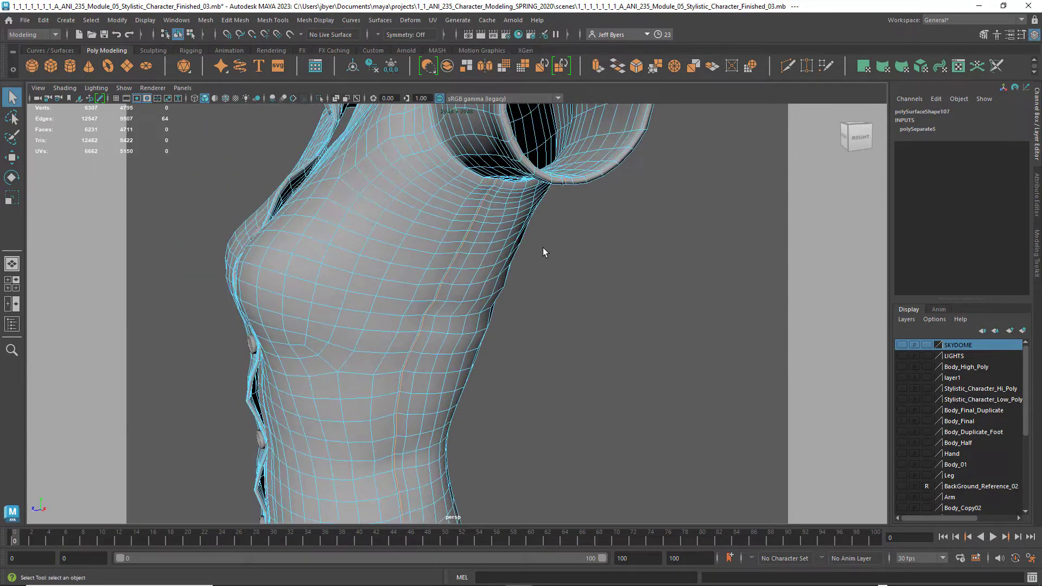
drag(544, 251, 511, 258)
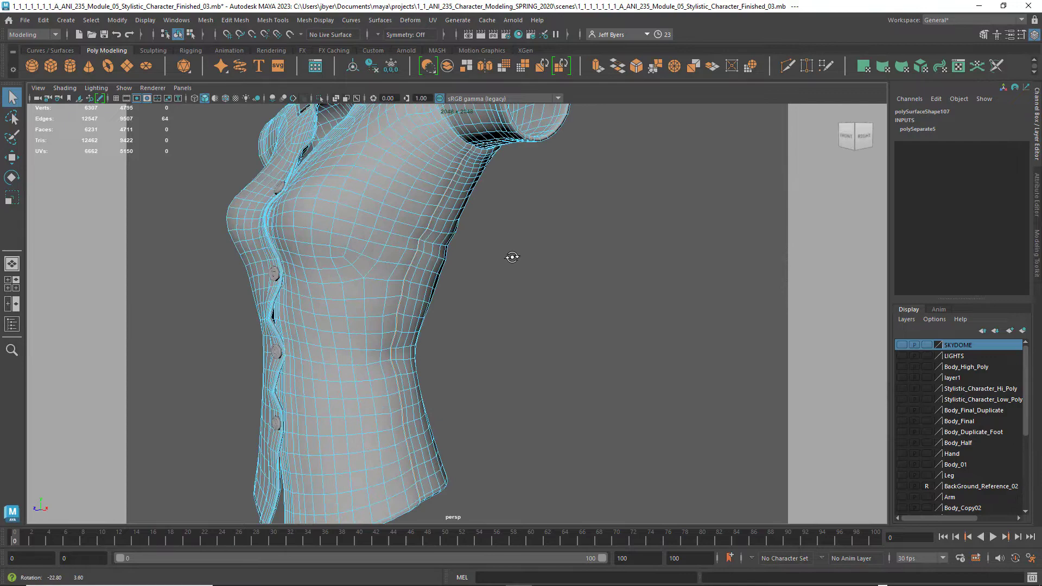
drag(511, 257, 541, 295)
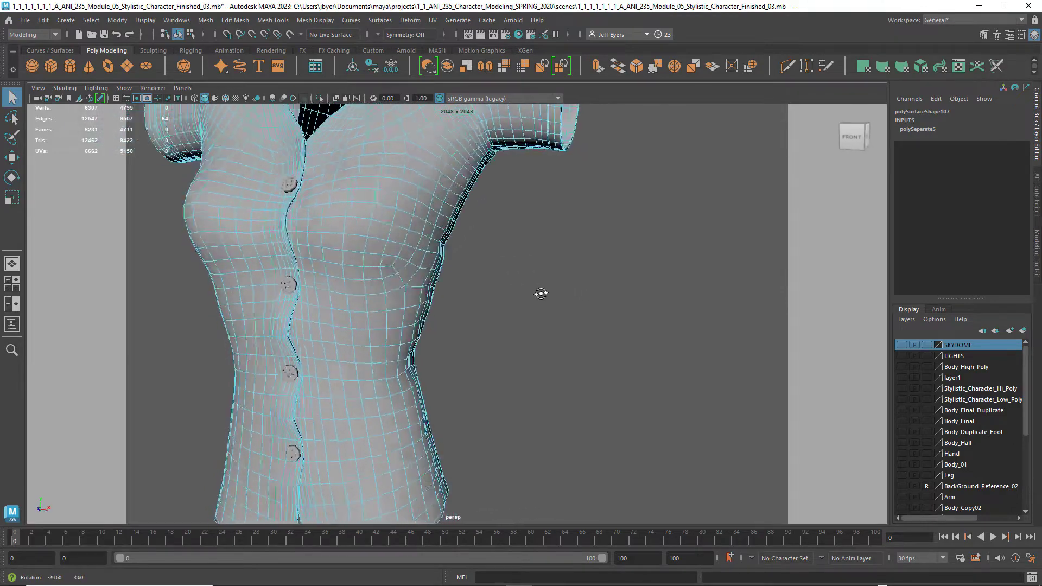
drag(540, 293, 442, 389)
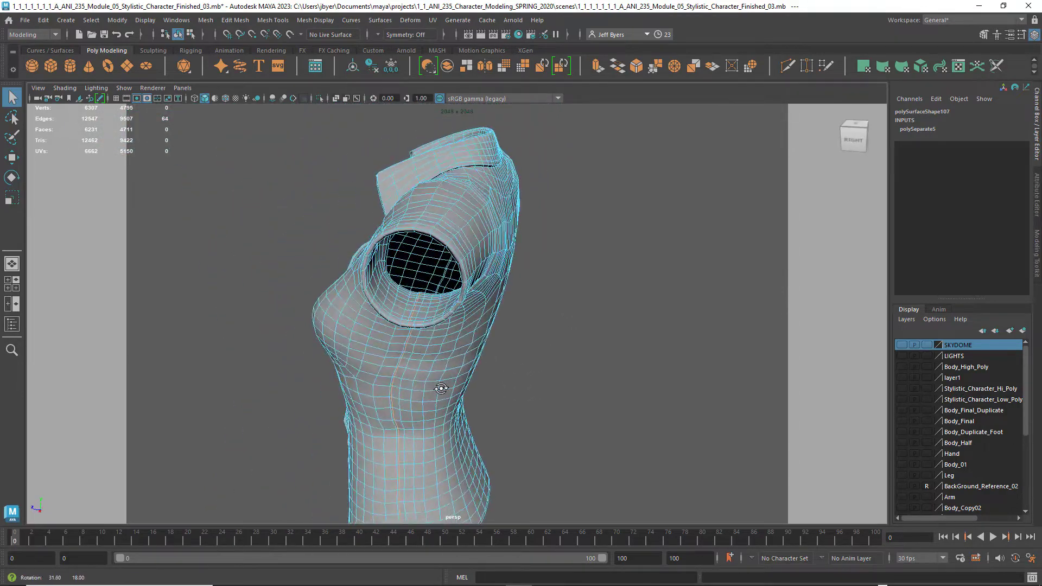
drag(441, 389, 466, 379)
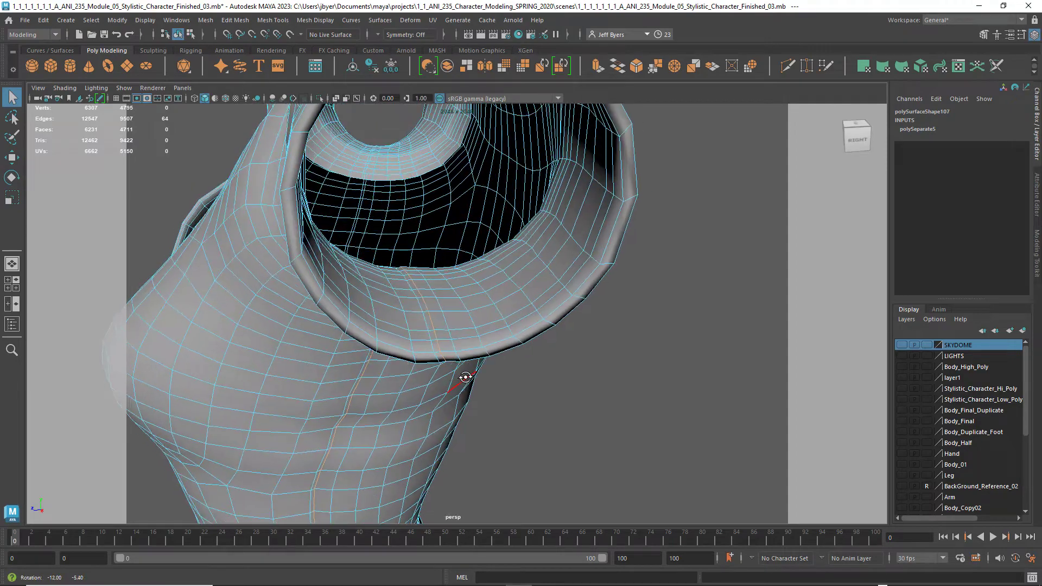
drag(466, 378, 470, 294)
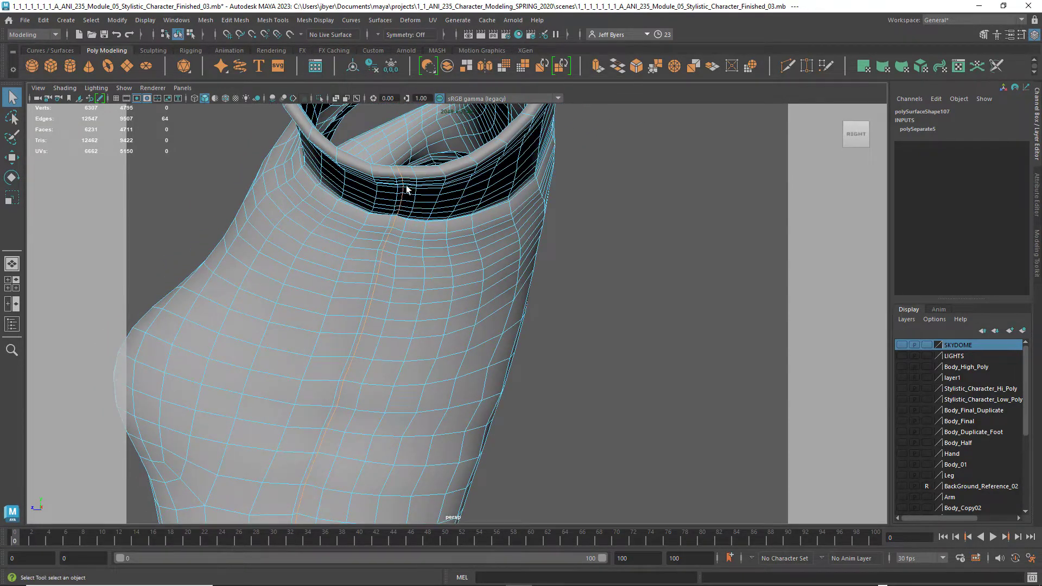
drag(405, 189, 475, 310)
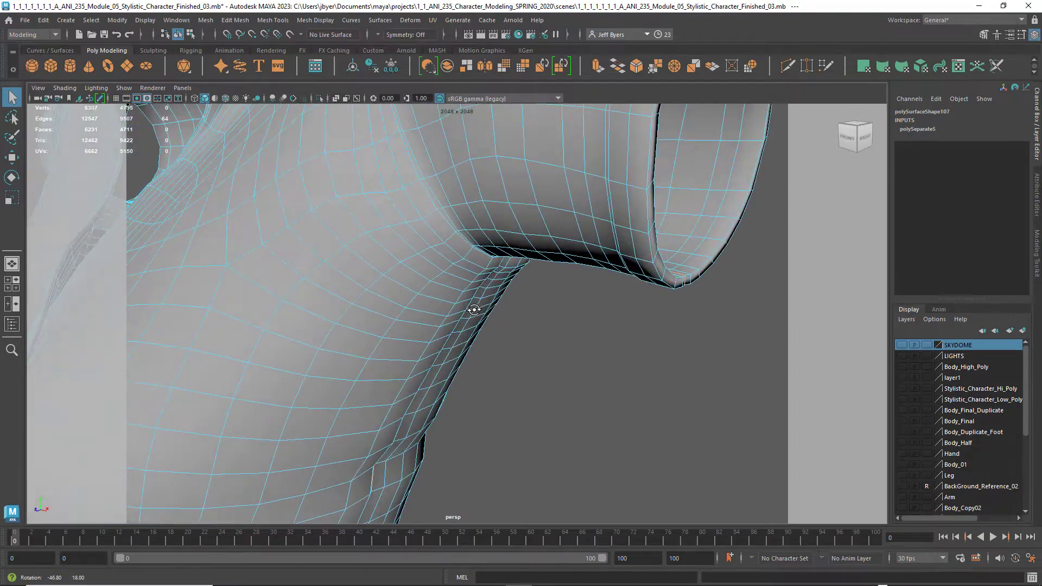
drag(474, 310, 413, 294)
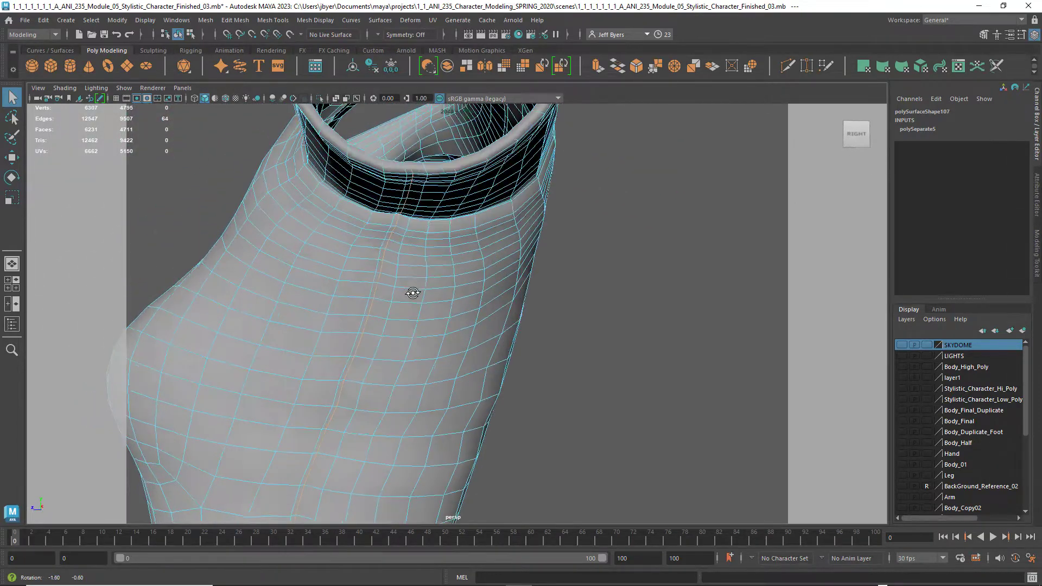
drag(412, 293, 359, 329)
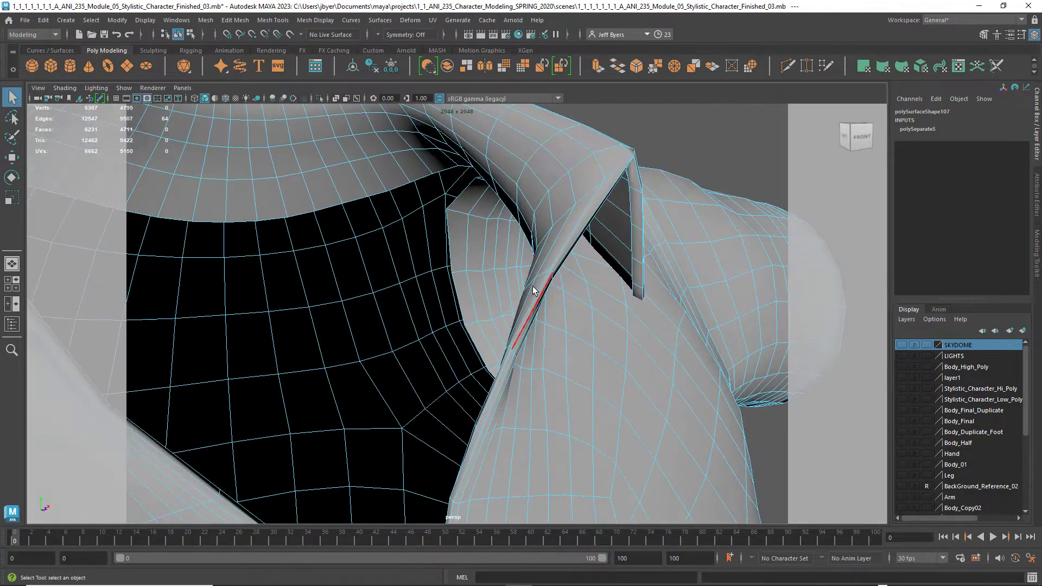
drag(532, 292, 502, 261)
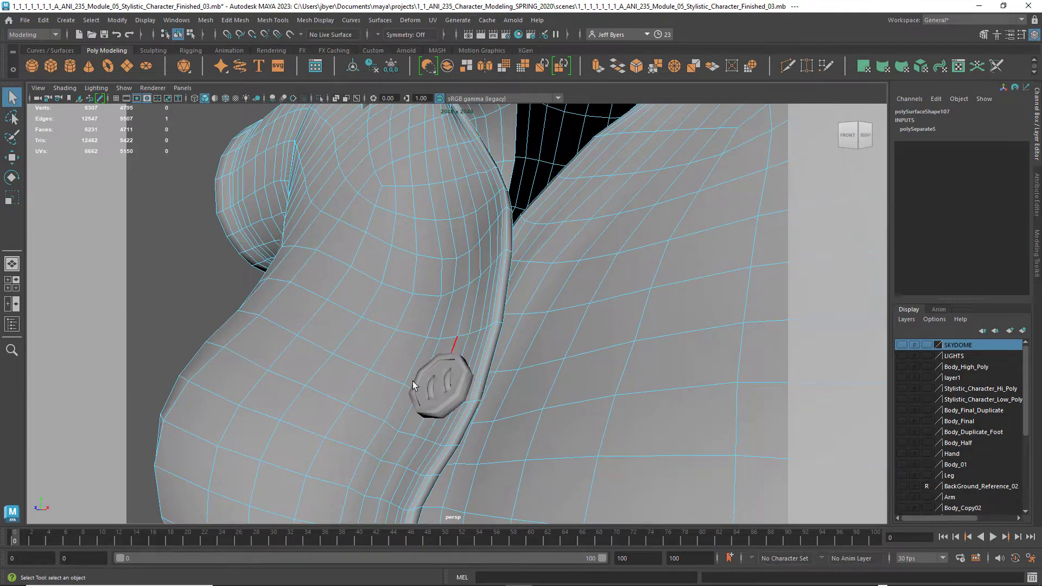
- Check the placket button up close, then return the shirt to object mode
drag(412, 385, 564, 398)
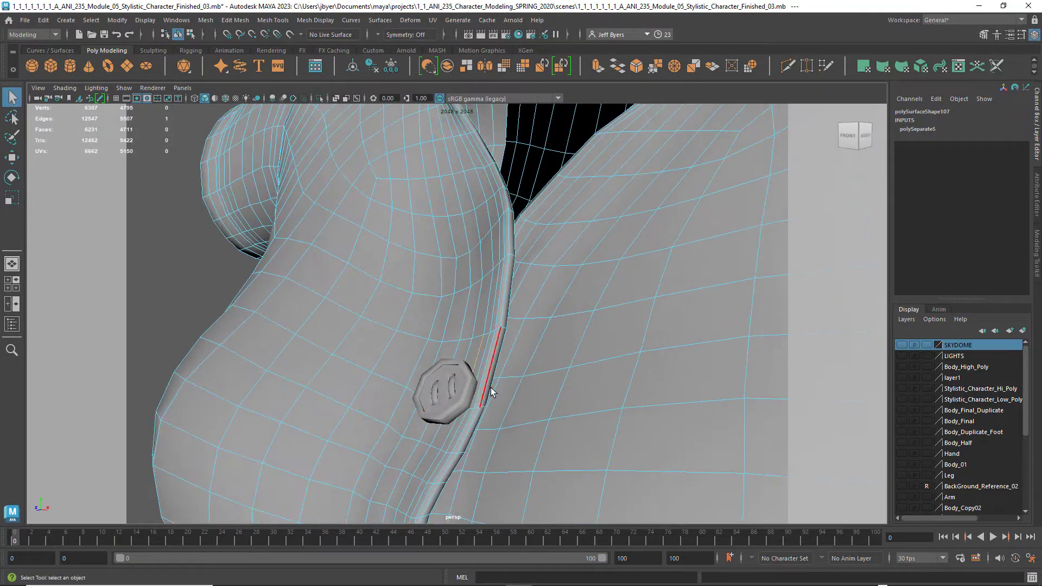
right_click(492, 393)
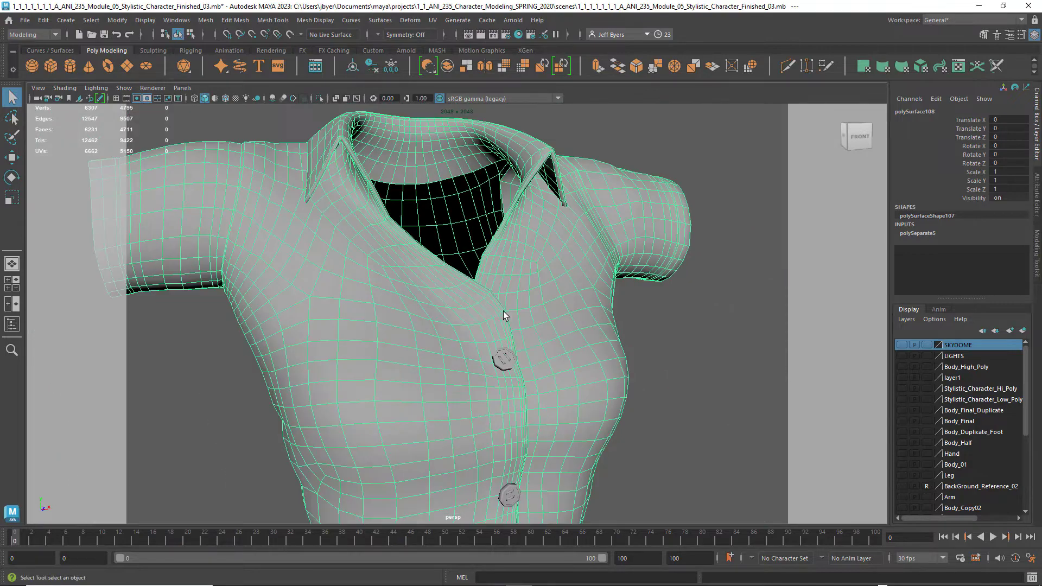
drag(505, 316, 503, 319)
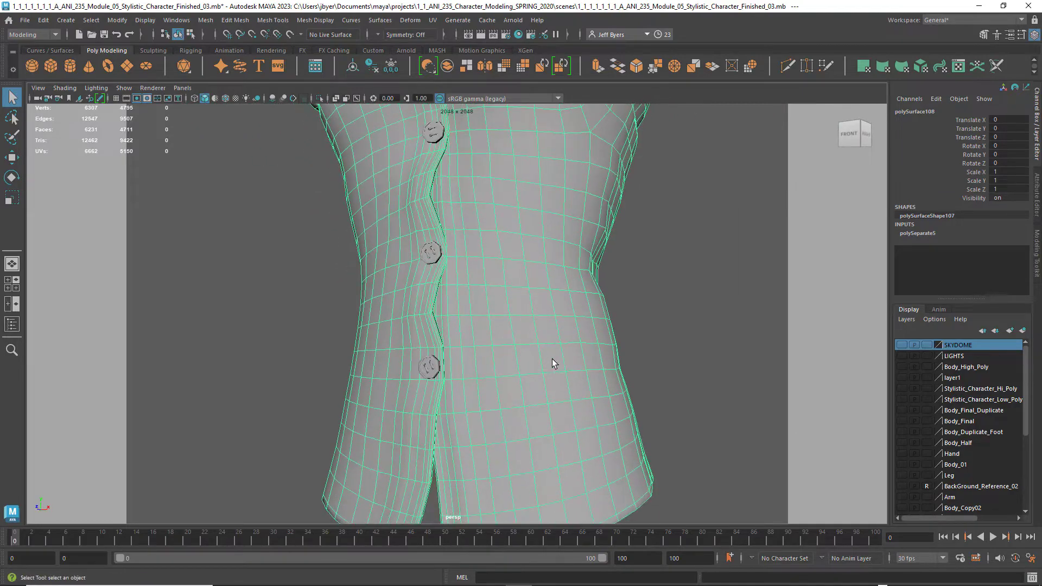
drag(555, 364, 630, 372)
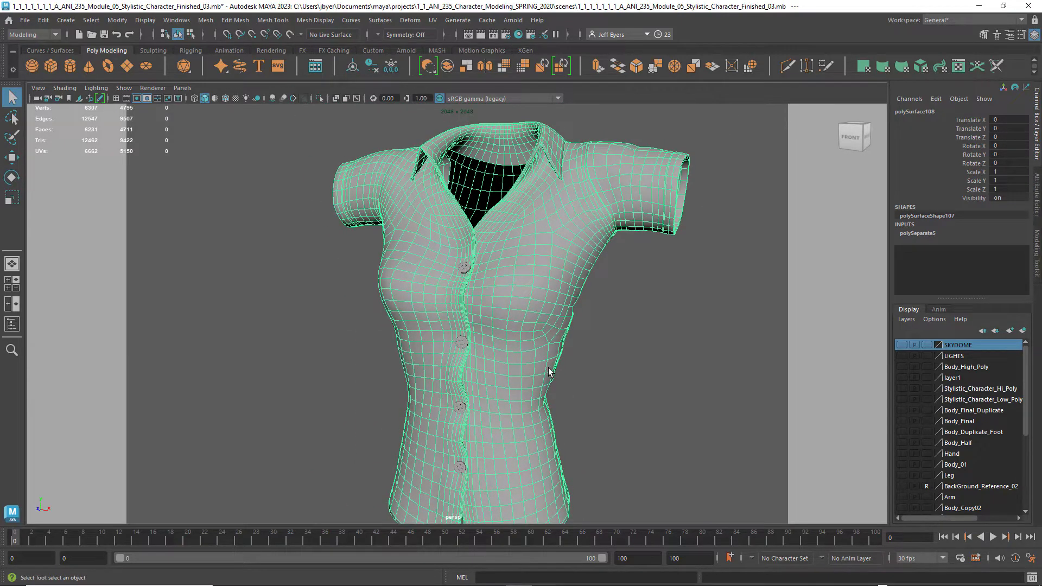
drag(549, 373, 511, 336)
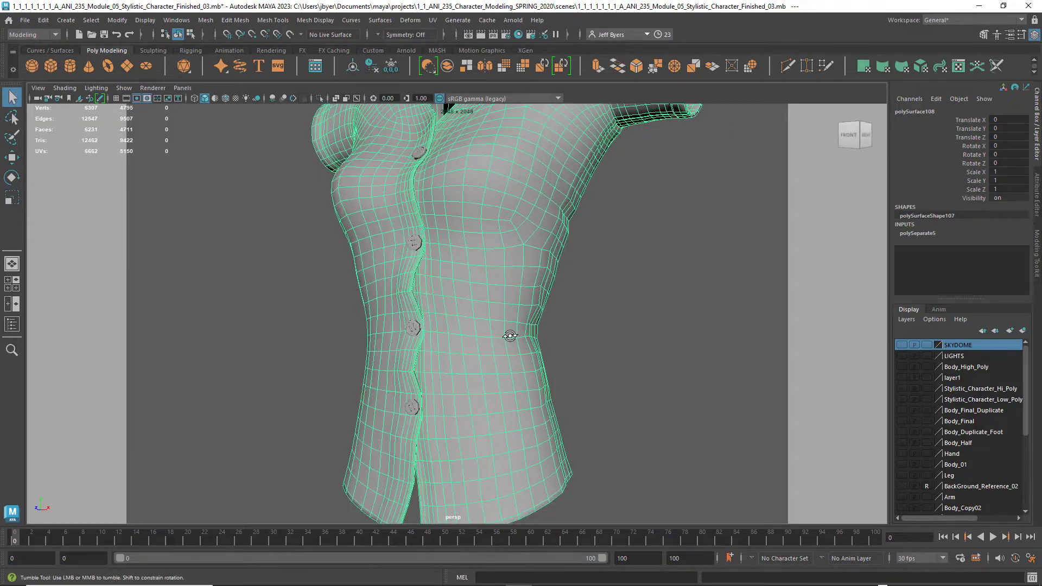
drag(510, 334, 319, 348)
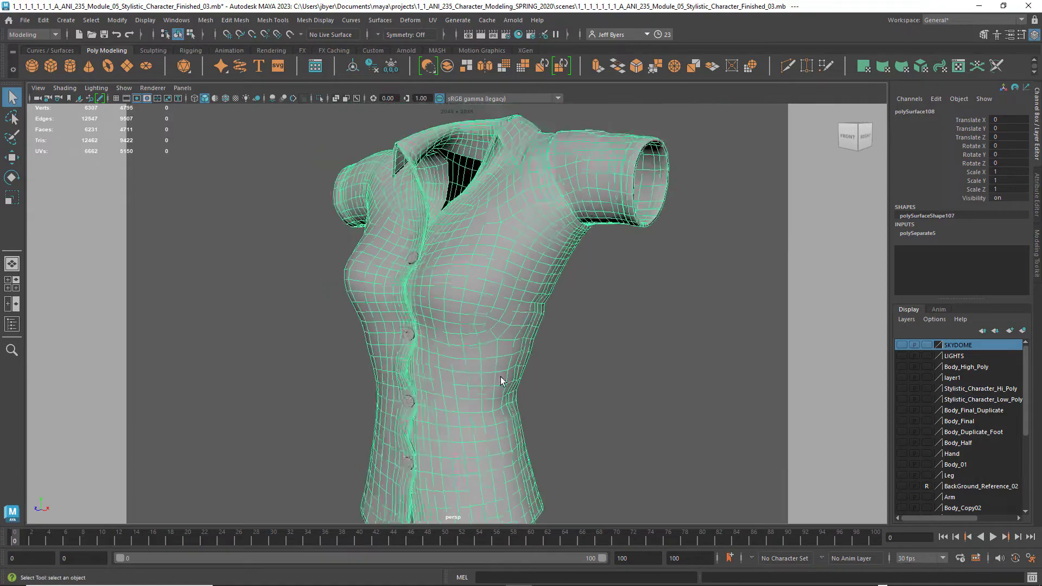
drag(502, 381, 530, 328)
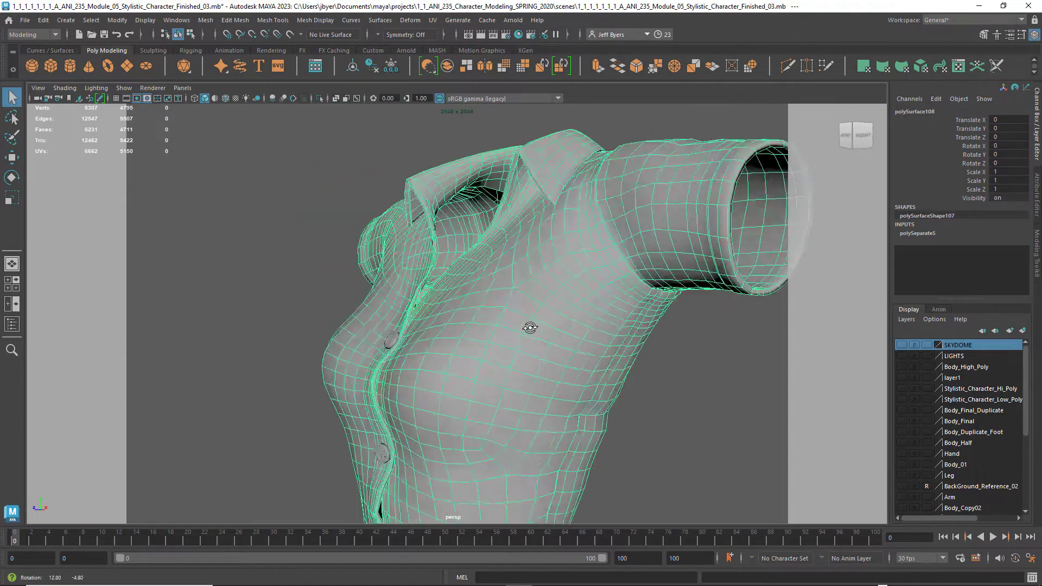
drag(531, 327, 565, 333)
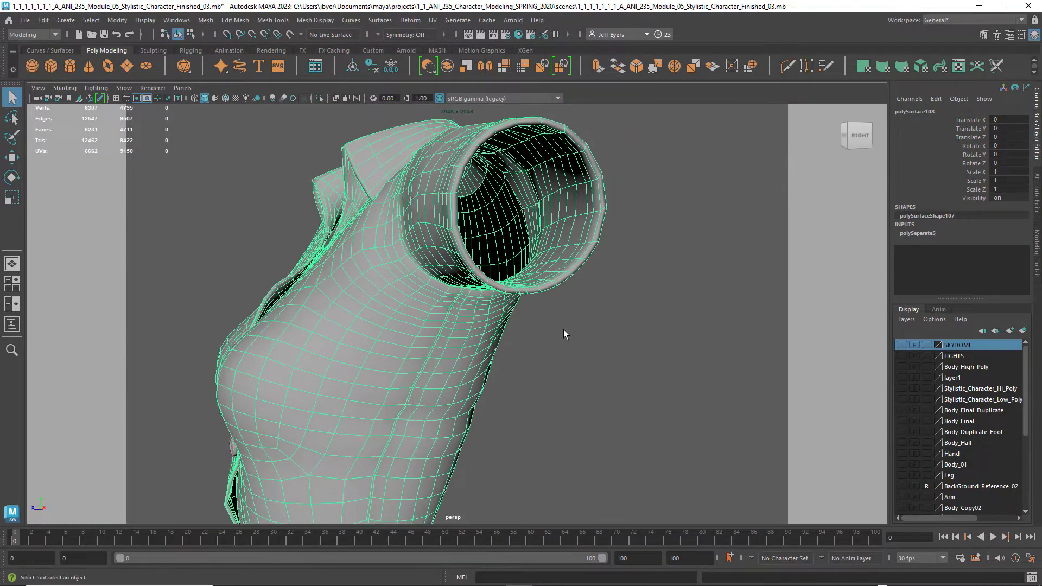
drag(565, 334, 426, 332)
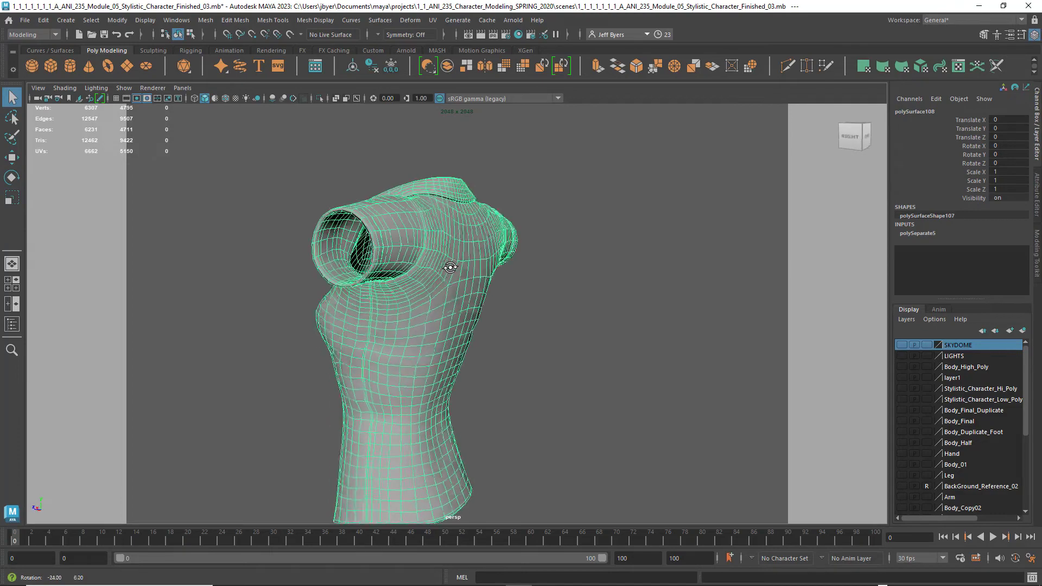
drag(449, 268, 447, 276)
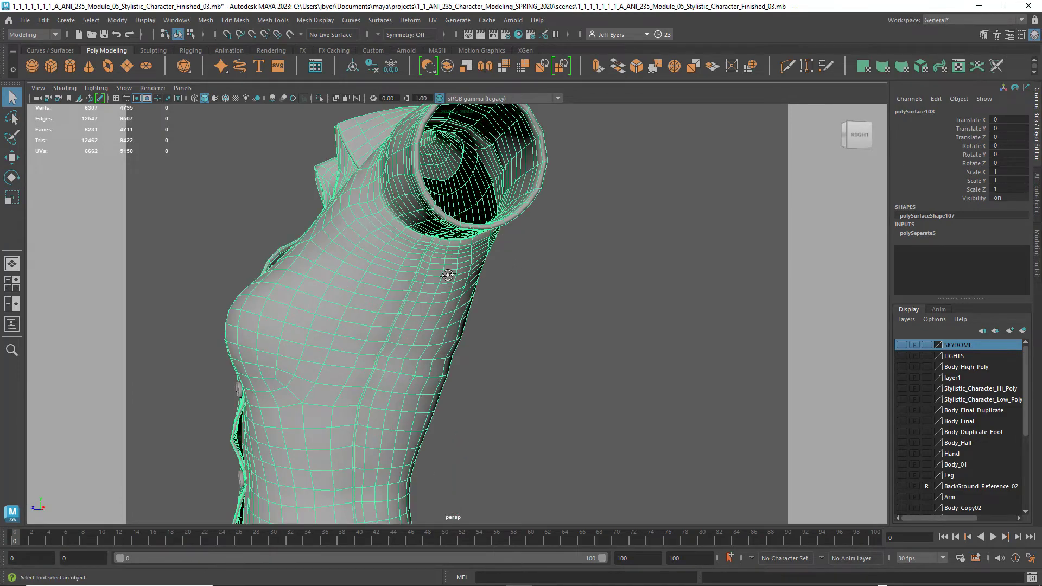
drag(449, 276, 582, 235)
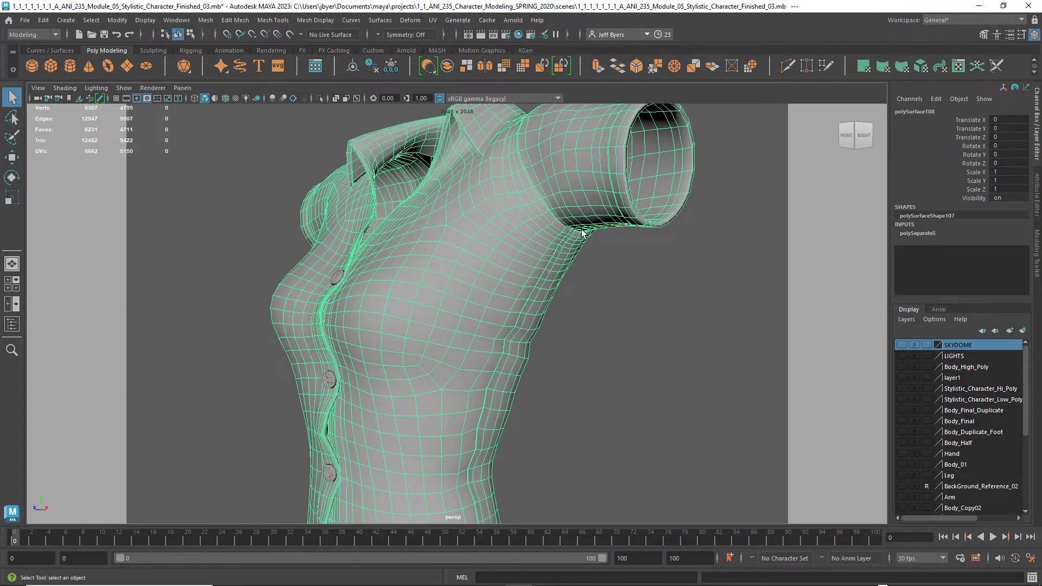
drag(582, 233, 644, 330)
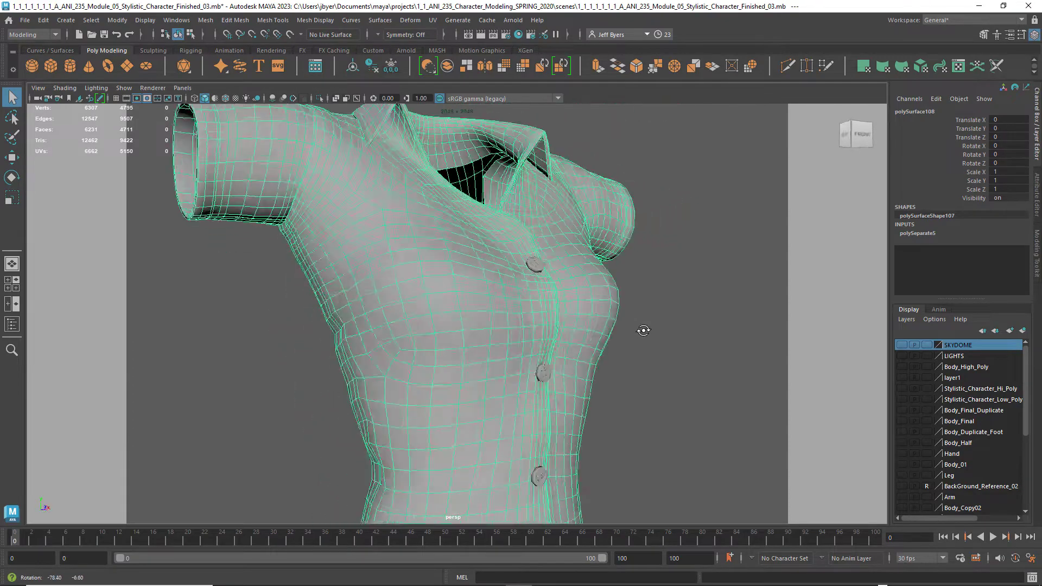
drag(644, 330, 517, 347)
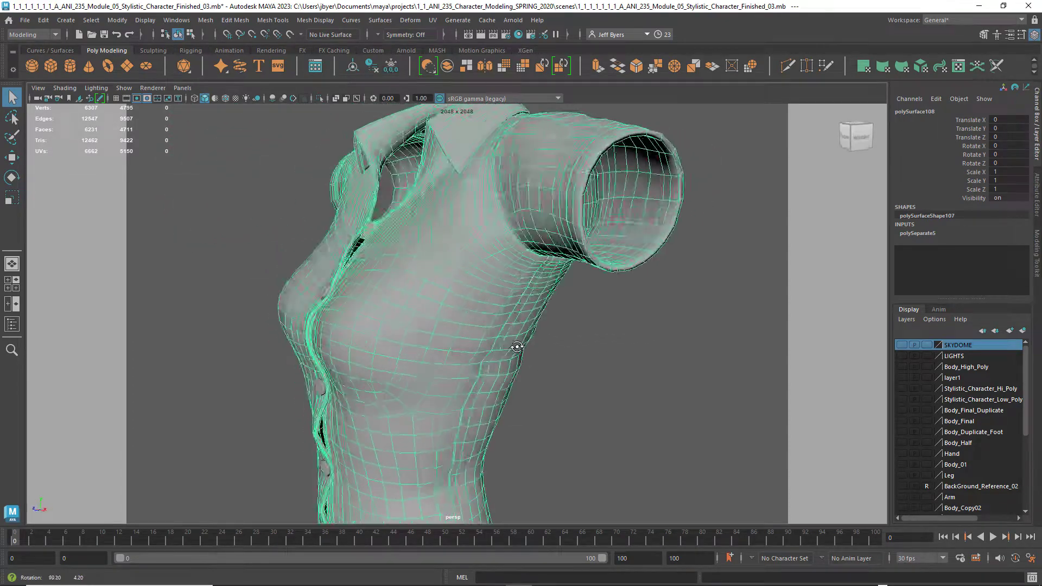
drag(517, 348, 517, 341)
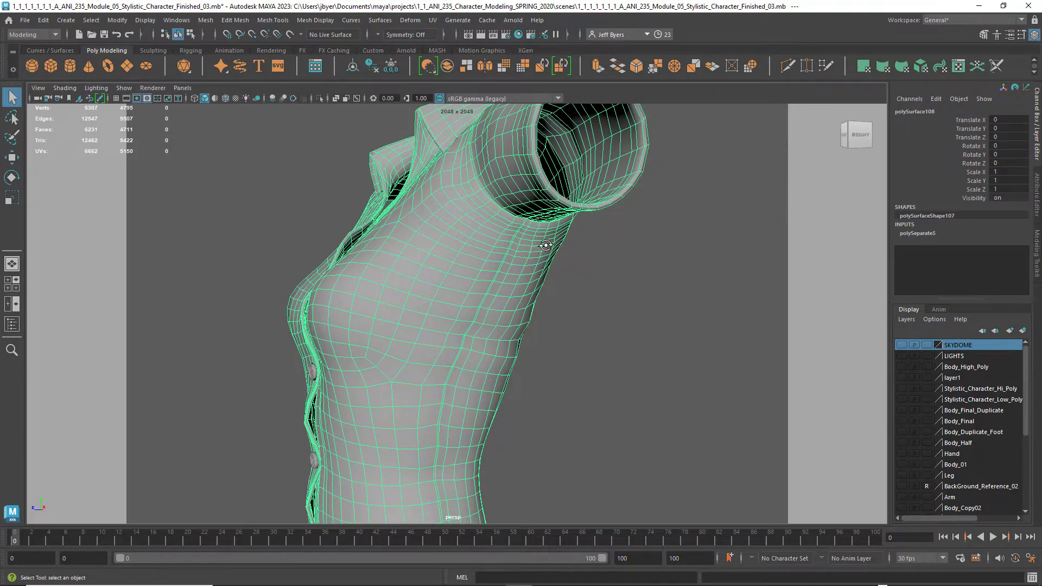
drag(545, 247, 598, 260)
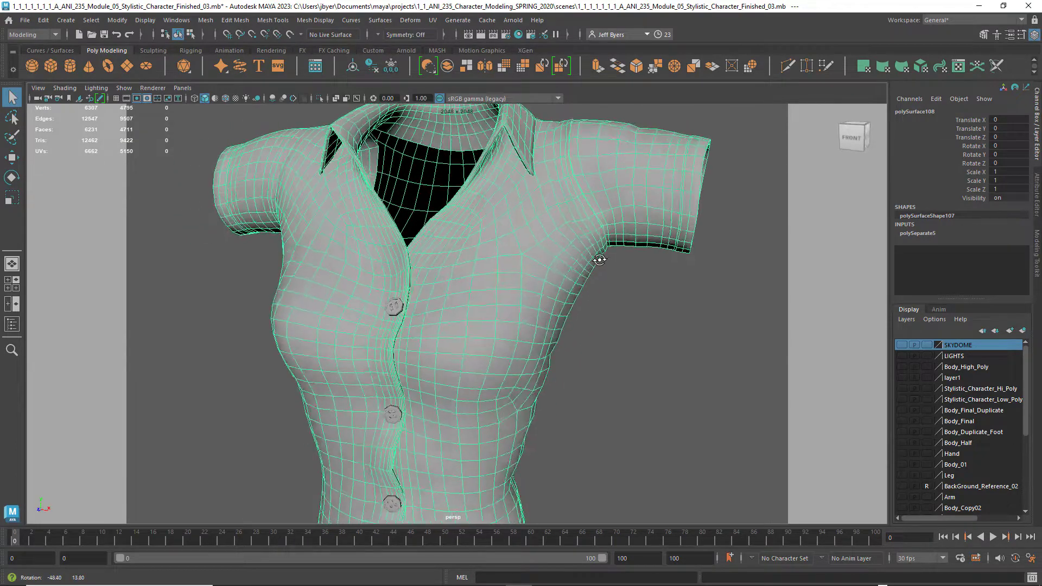
drag(598, 259, 633, 247)
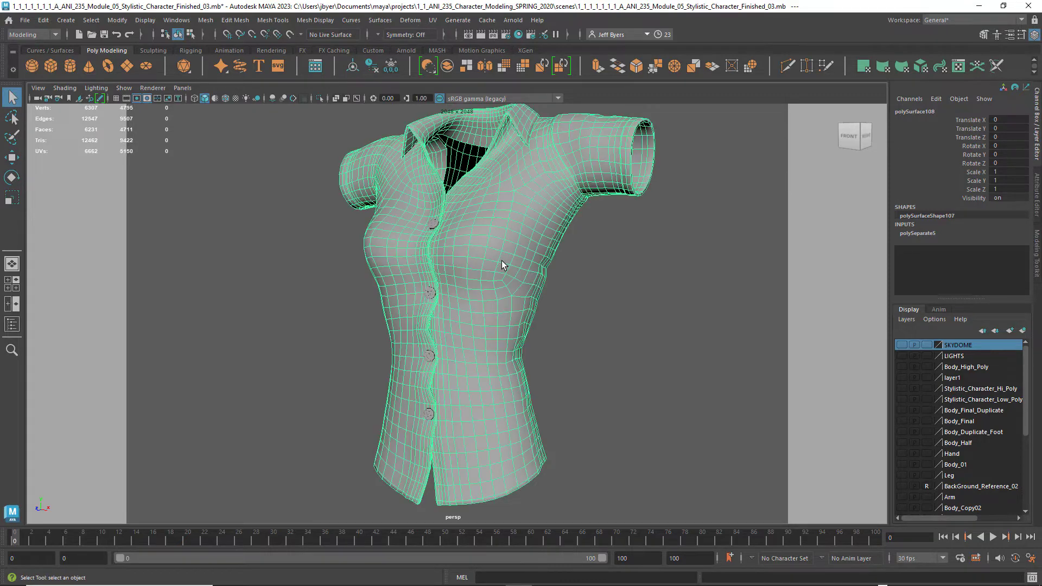
- Isolate the selected shirt in the persp view and orbit to confirm nothing else shows
drag(503, 266, 517, 260)
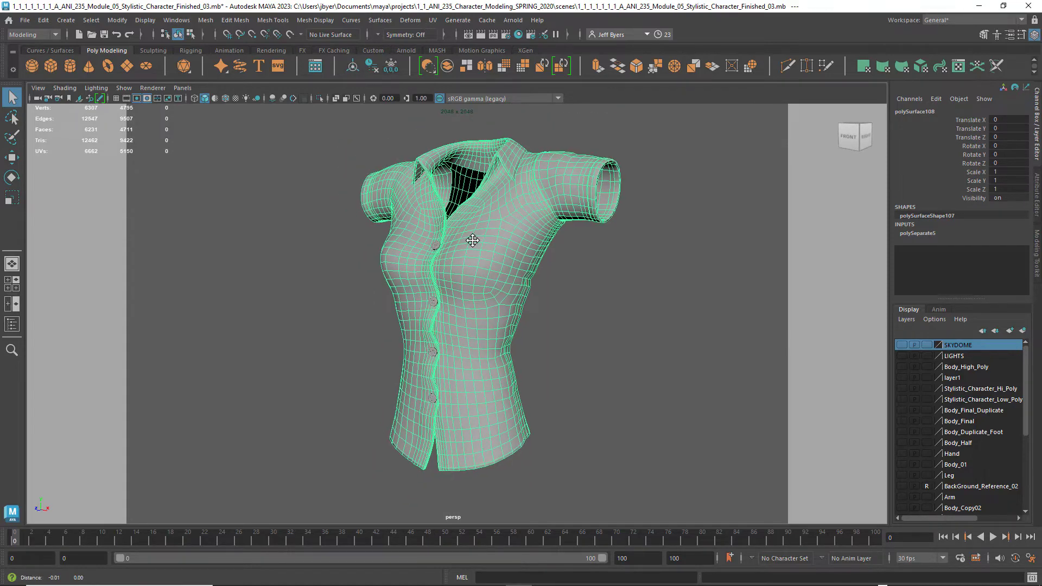
drag(472, 241, 478, 254)
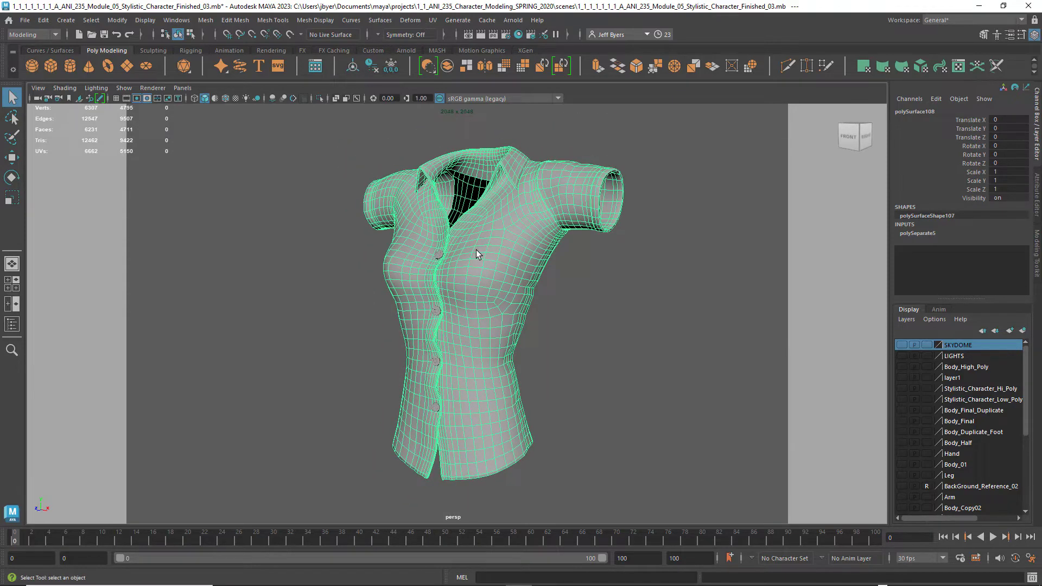
click(320, 98)
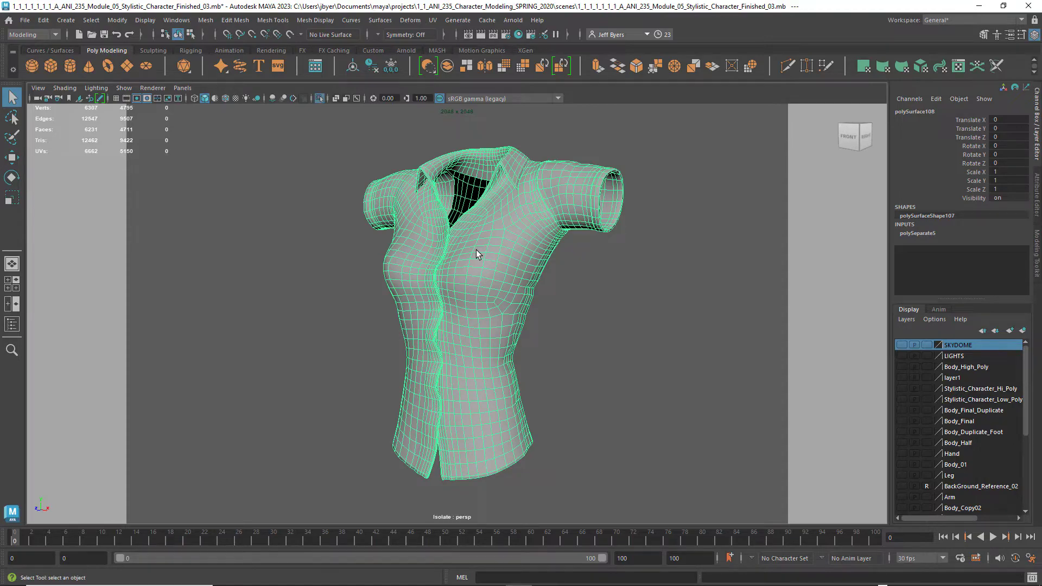
drag(475, 254, 599, 249)
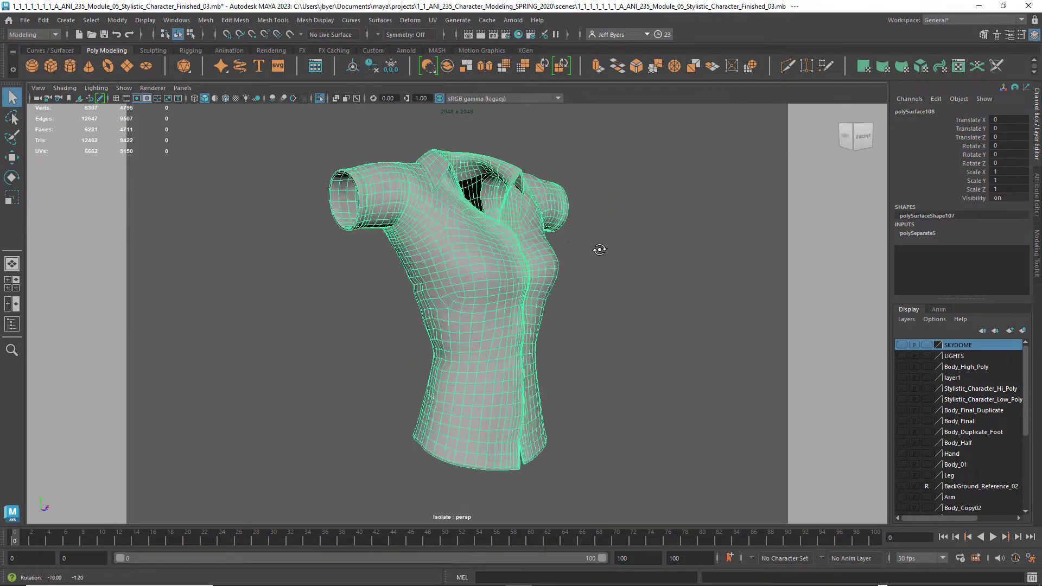
drag(600, 249, 394, 250)
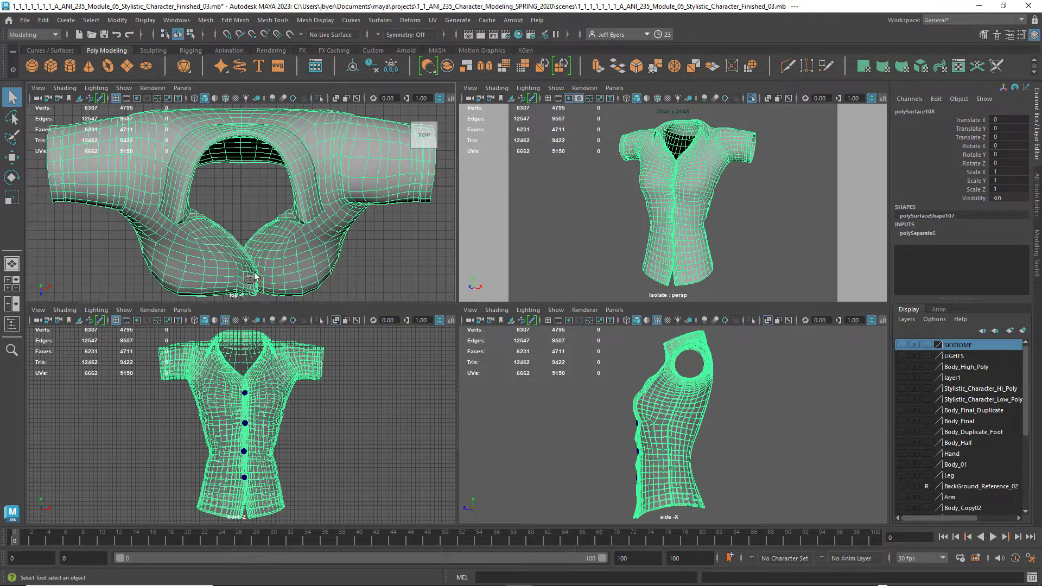
mouse_move(250, 284)
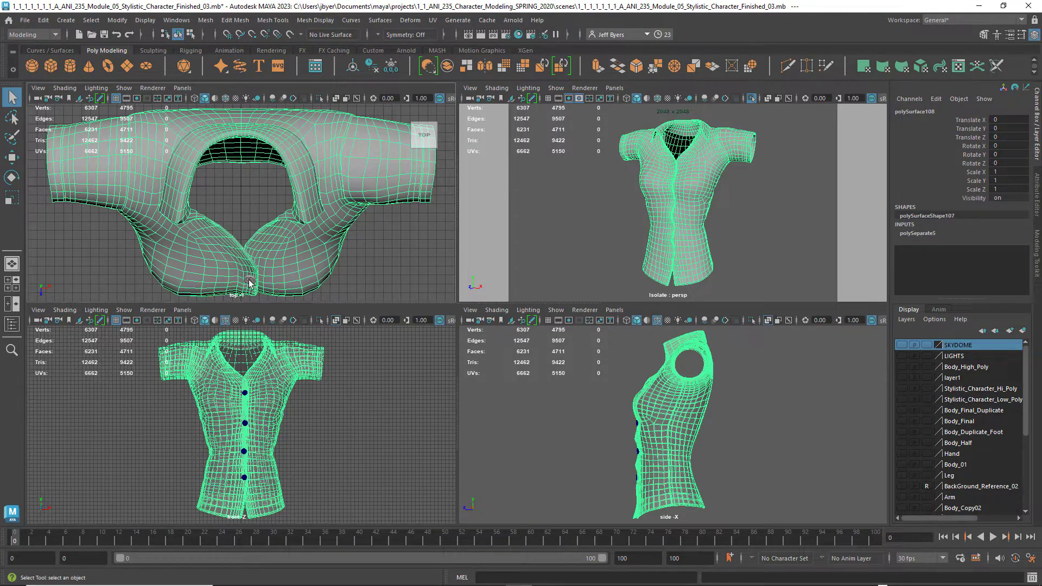
mouse_move(265, 406)
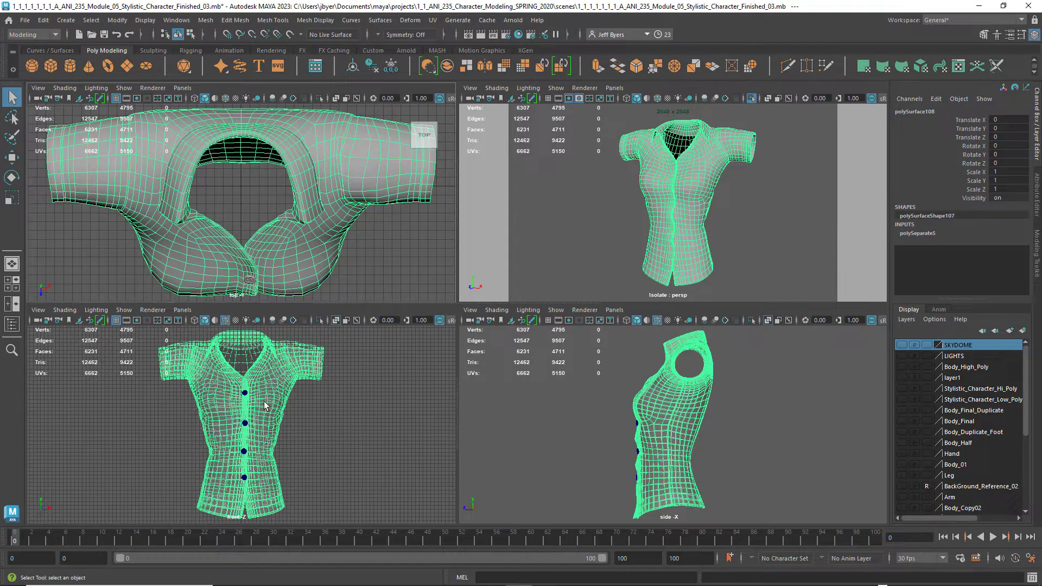
mouse_move(248, 371)
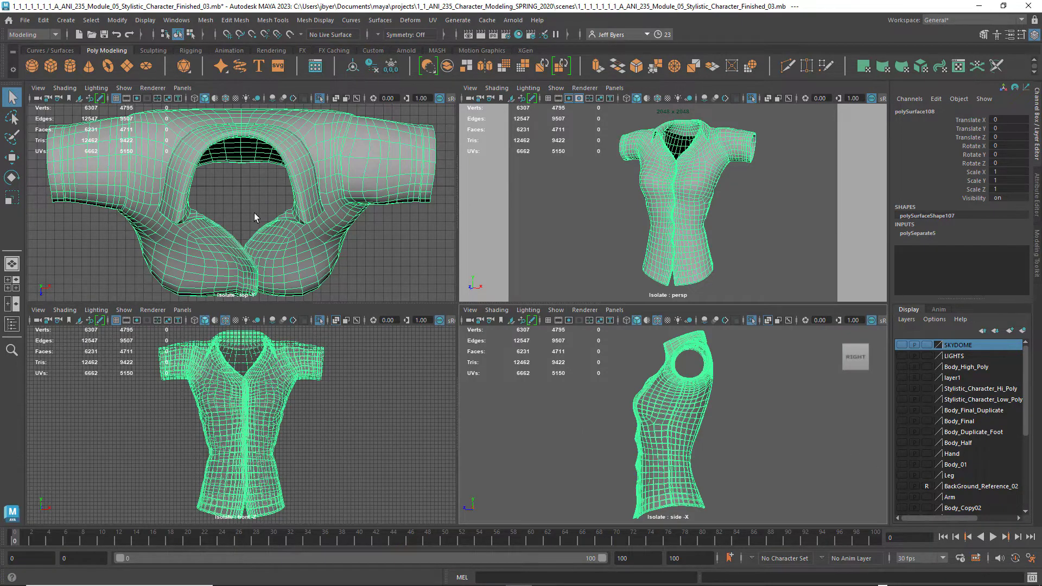
mouse_move(821, 430)
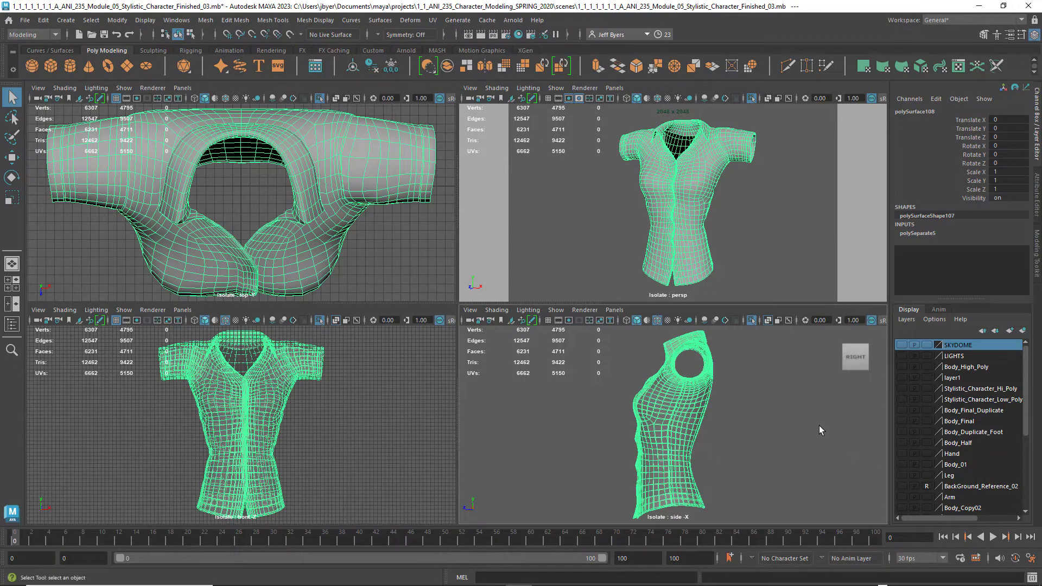
mouse_move(287, 242)
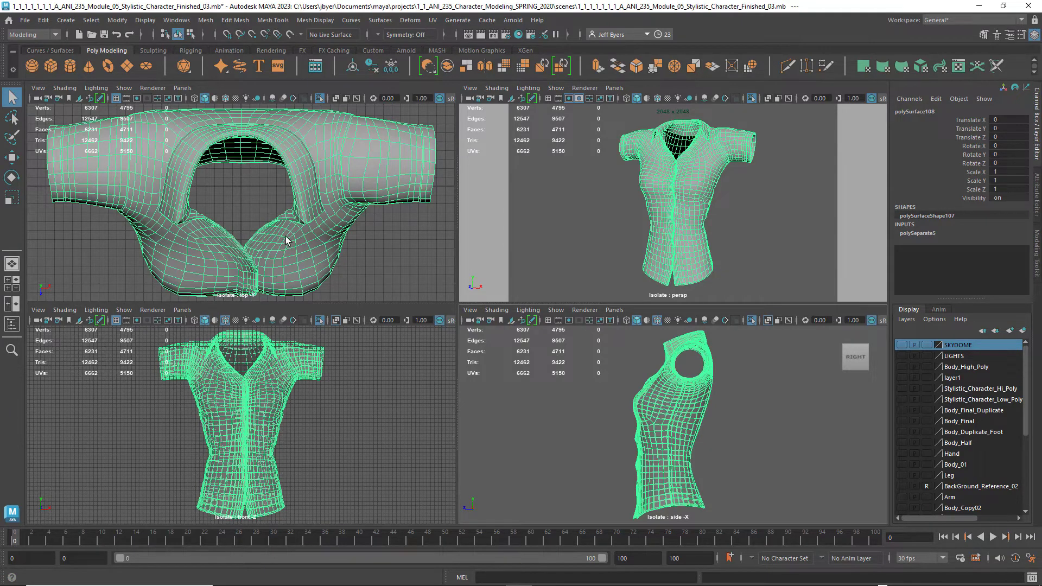